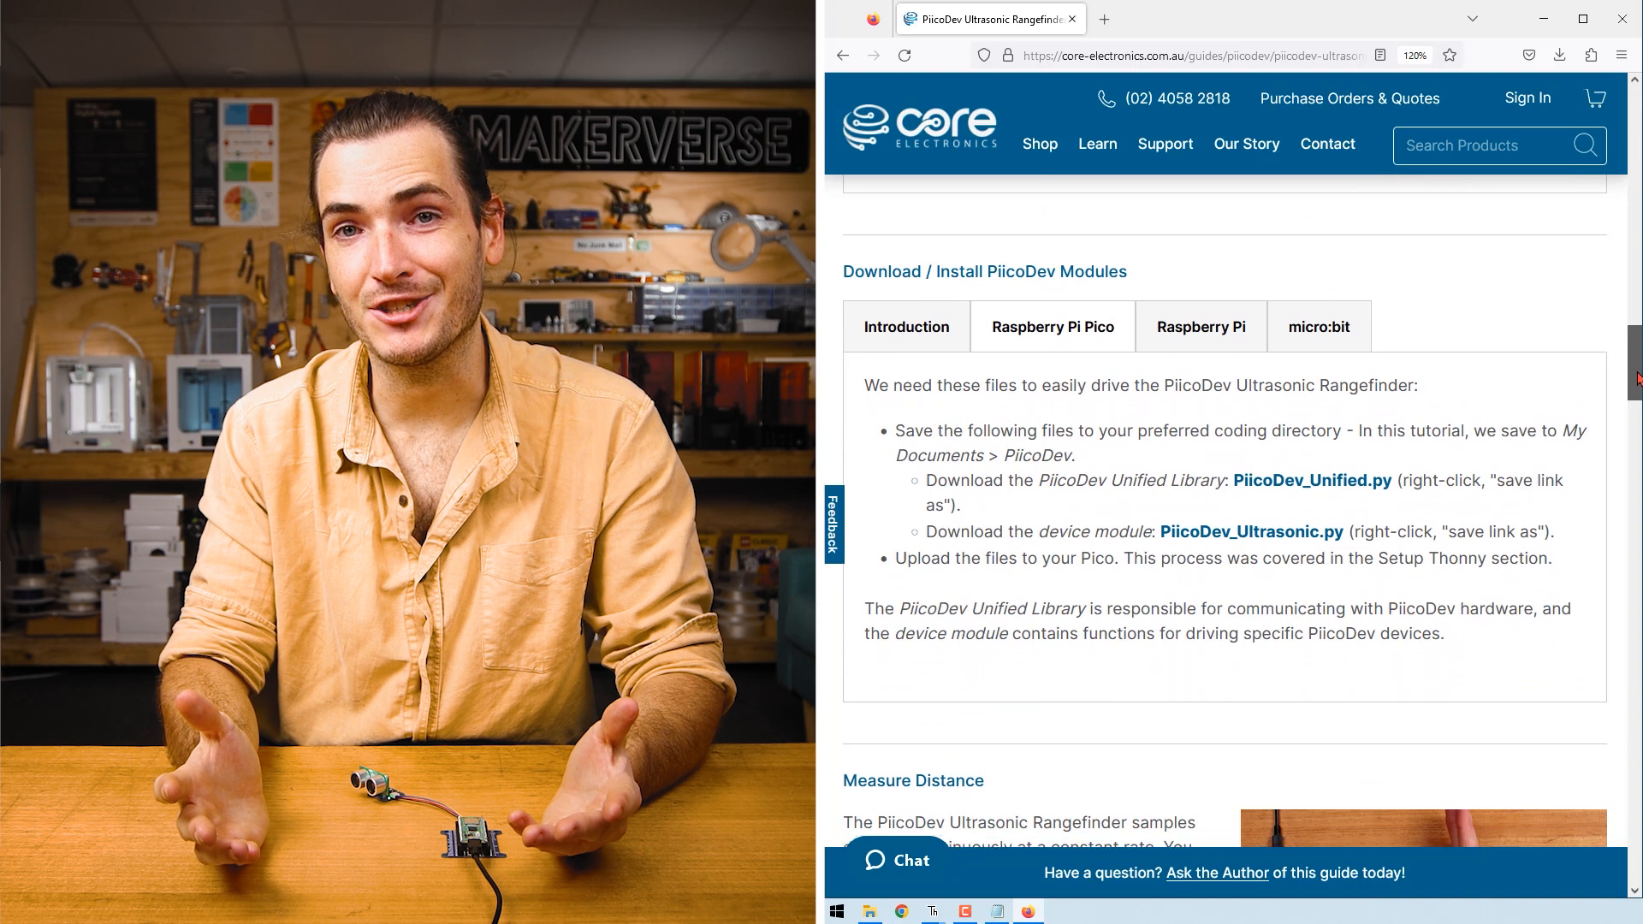
# Save the PiicoDev_Ultrasonic.py link into Documents > PiicoDev
pyautogui.rightClick(1312, 480)
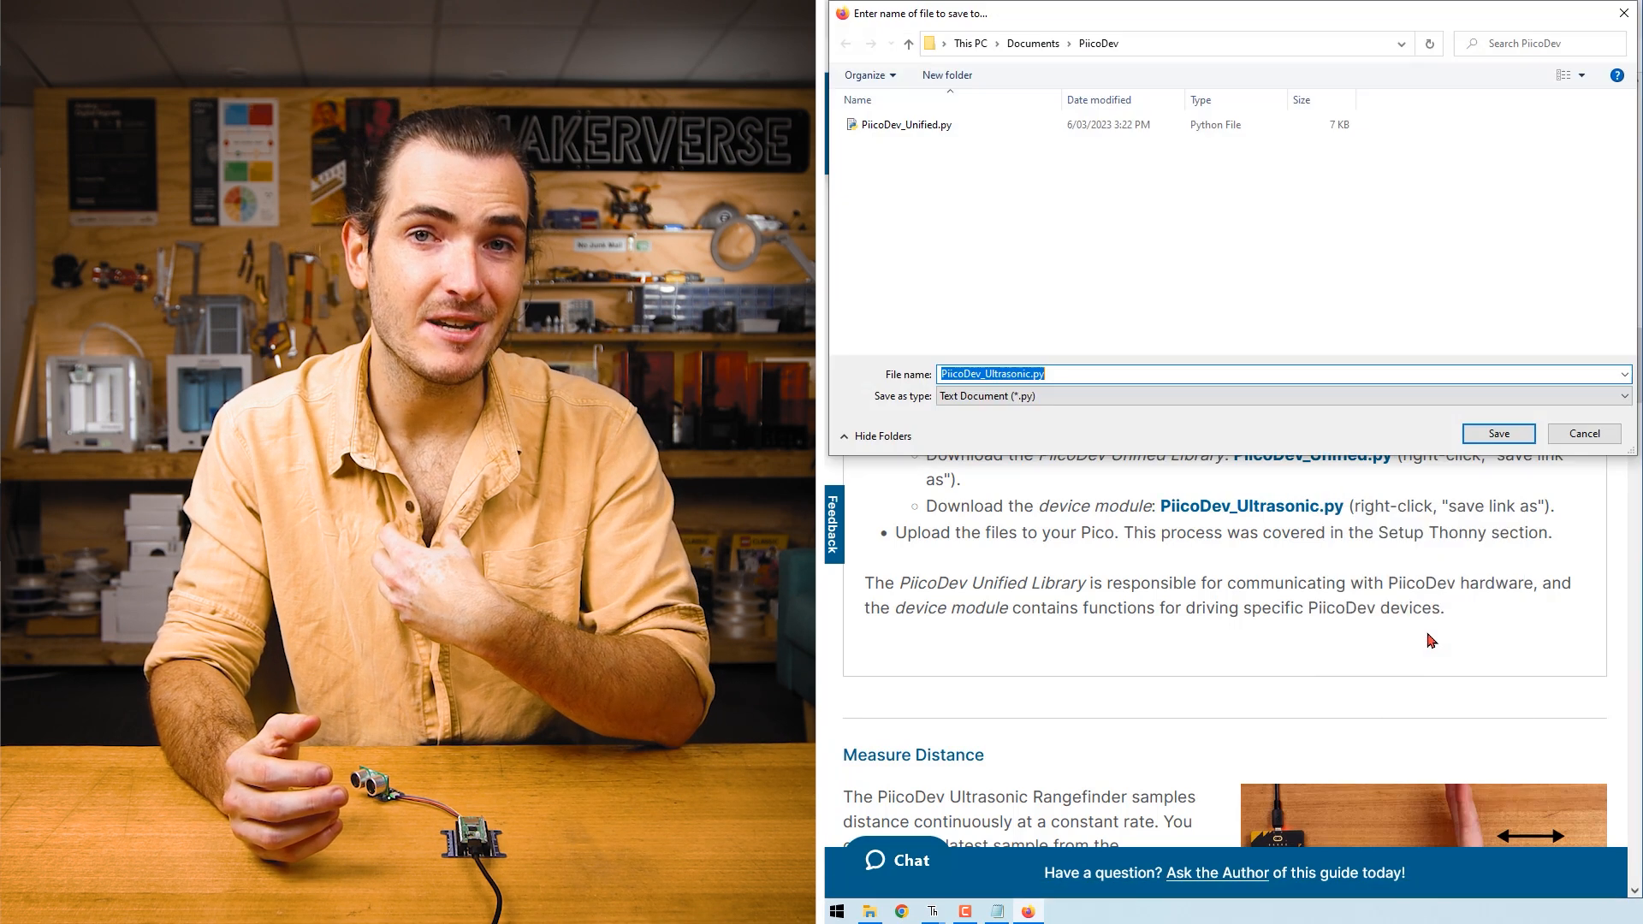
pyautogui.click(1498, 433)
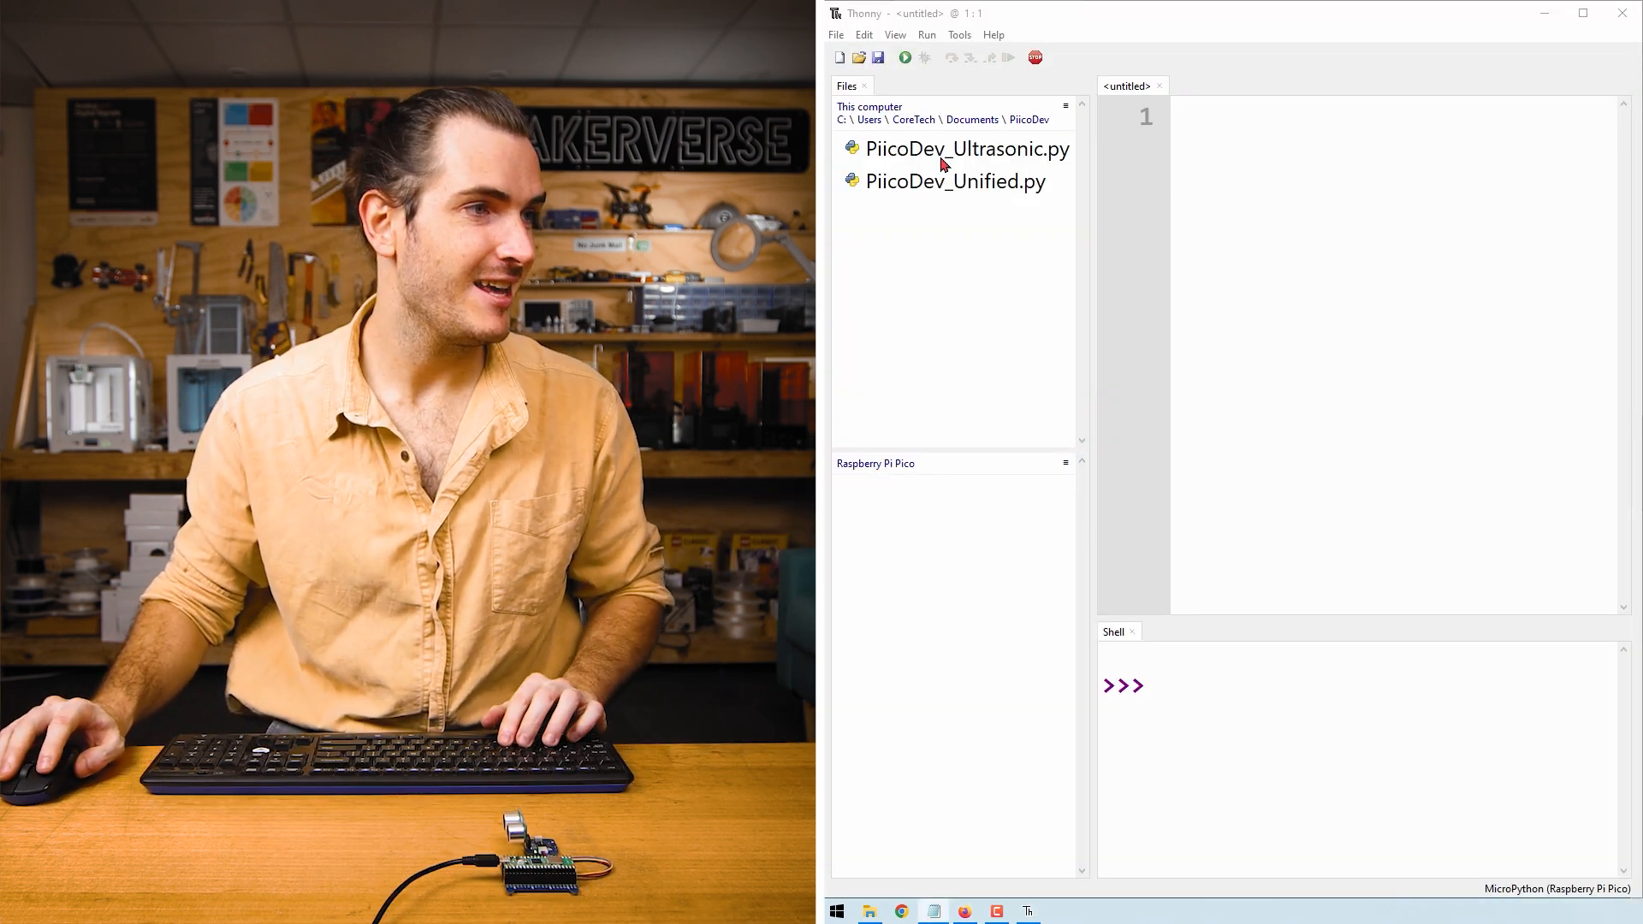
# Select the Measure Distance example code in the Firefox guide for copying
pyautogui.click(967, 148)
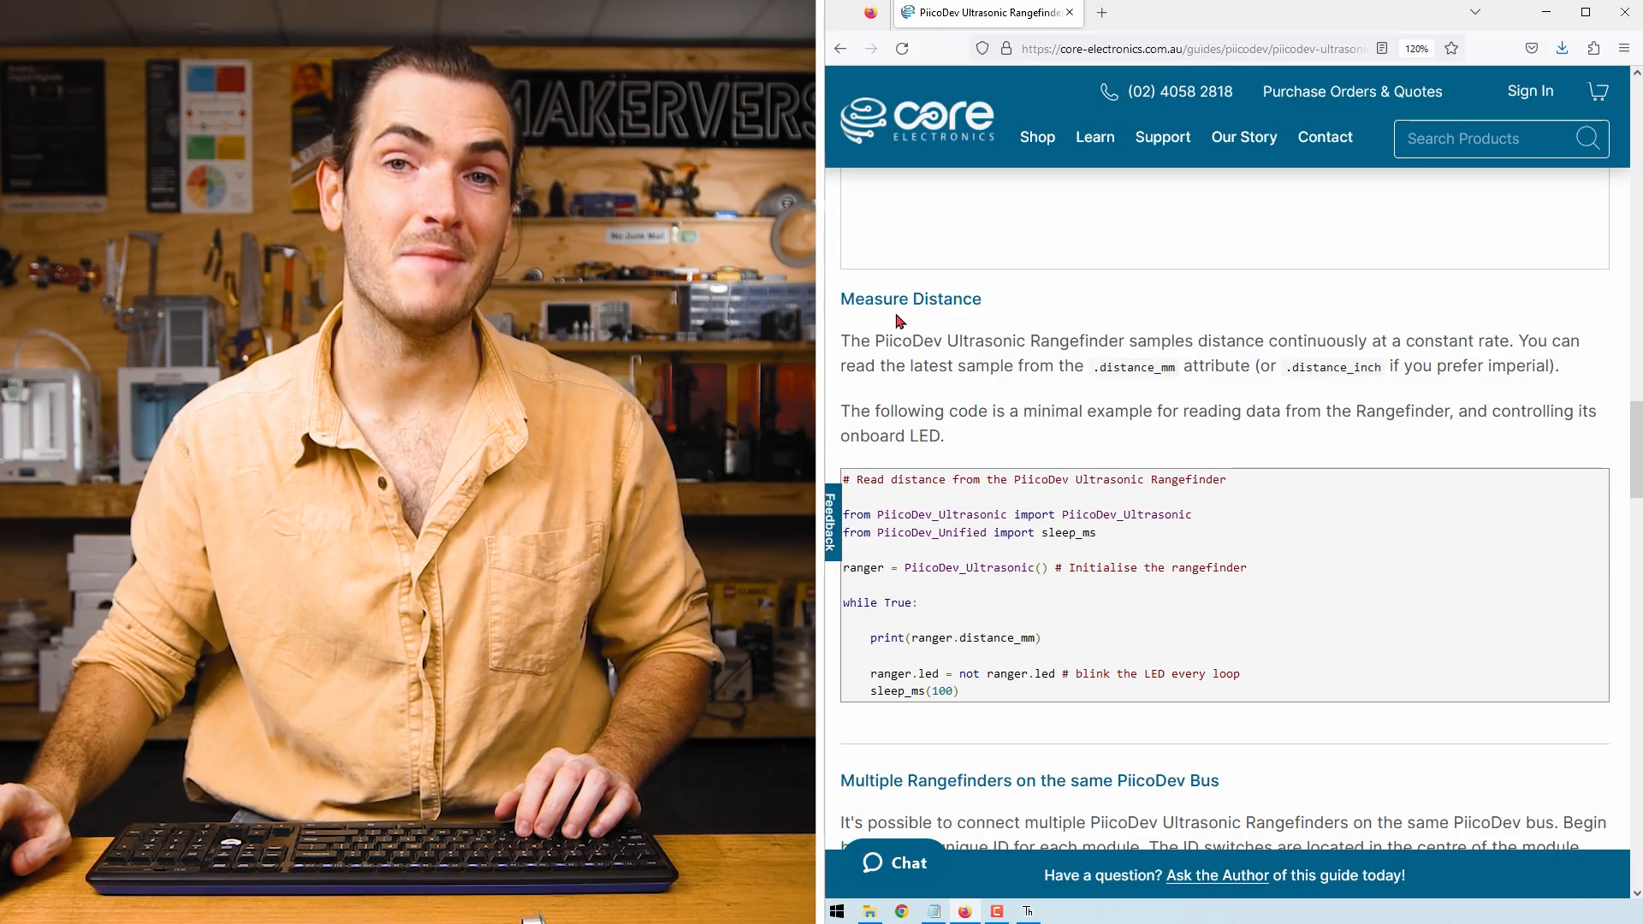
pyautogui.scroll(-3)
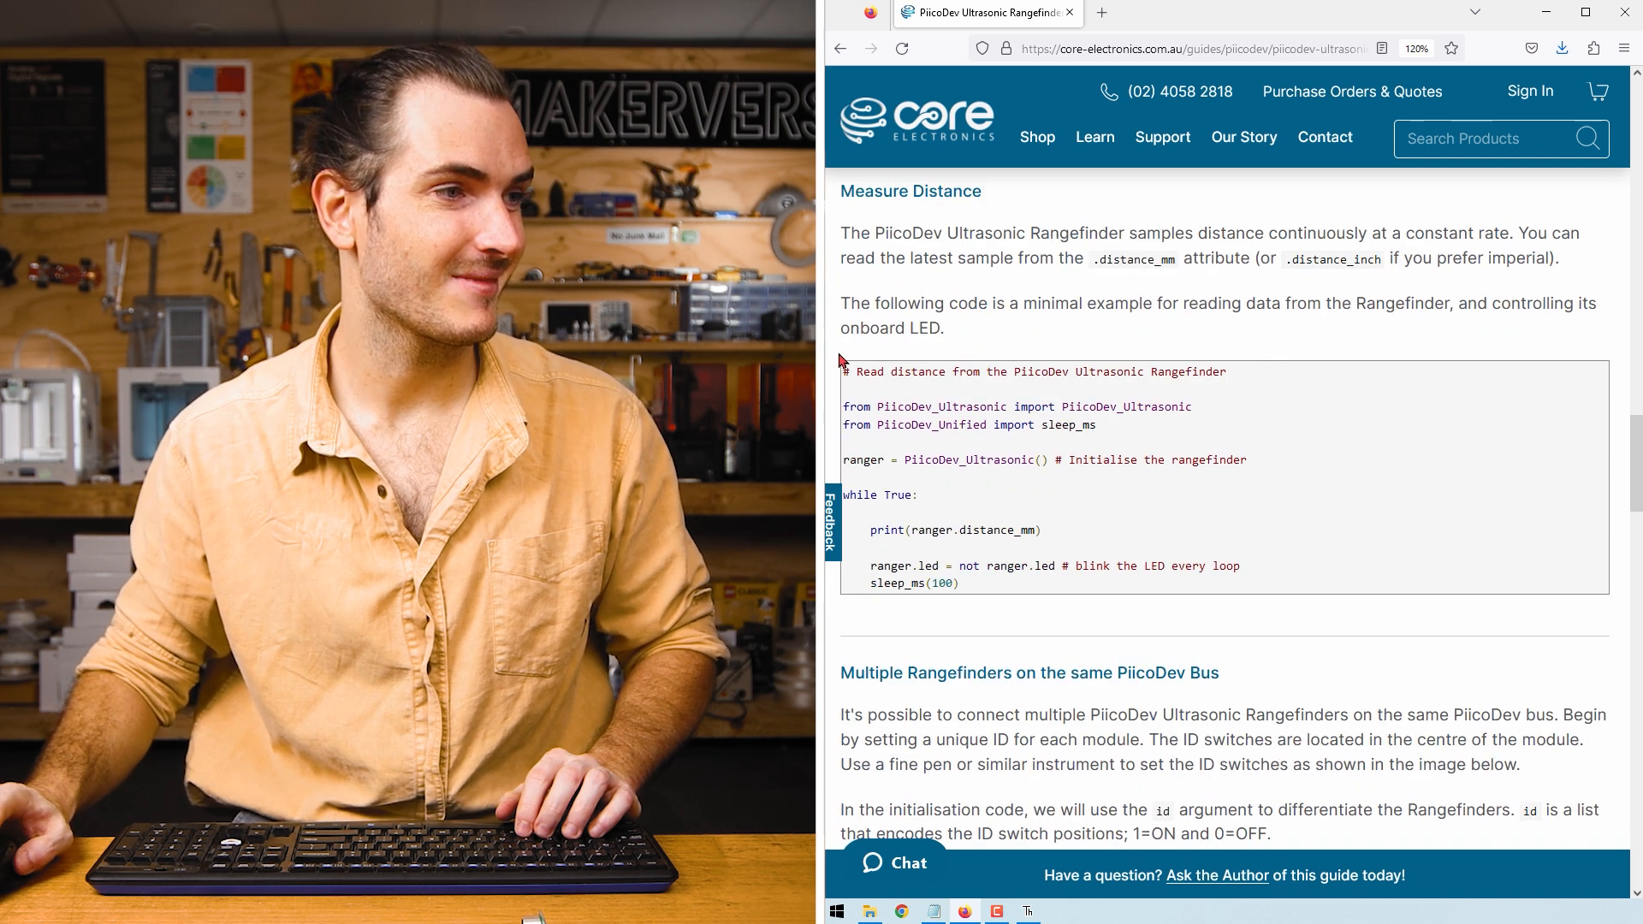
pyautogui.moveTo(844, 372); pyautogui.dragTo(1006, 571)
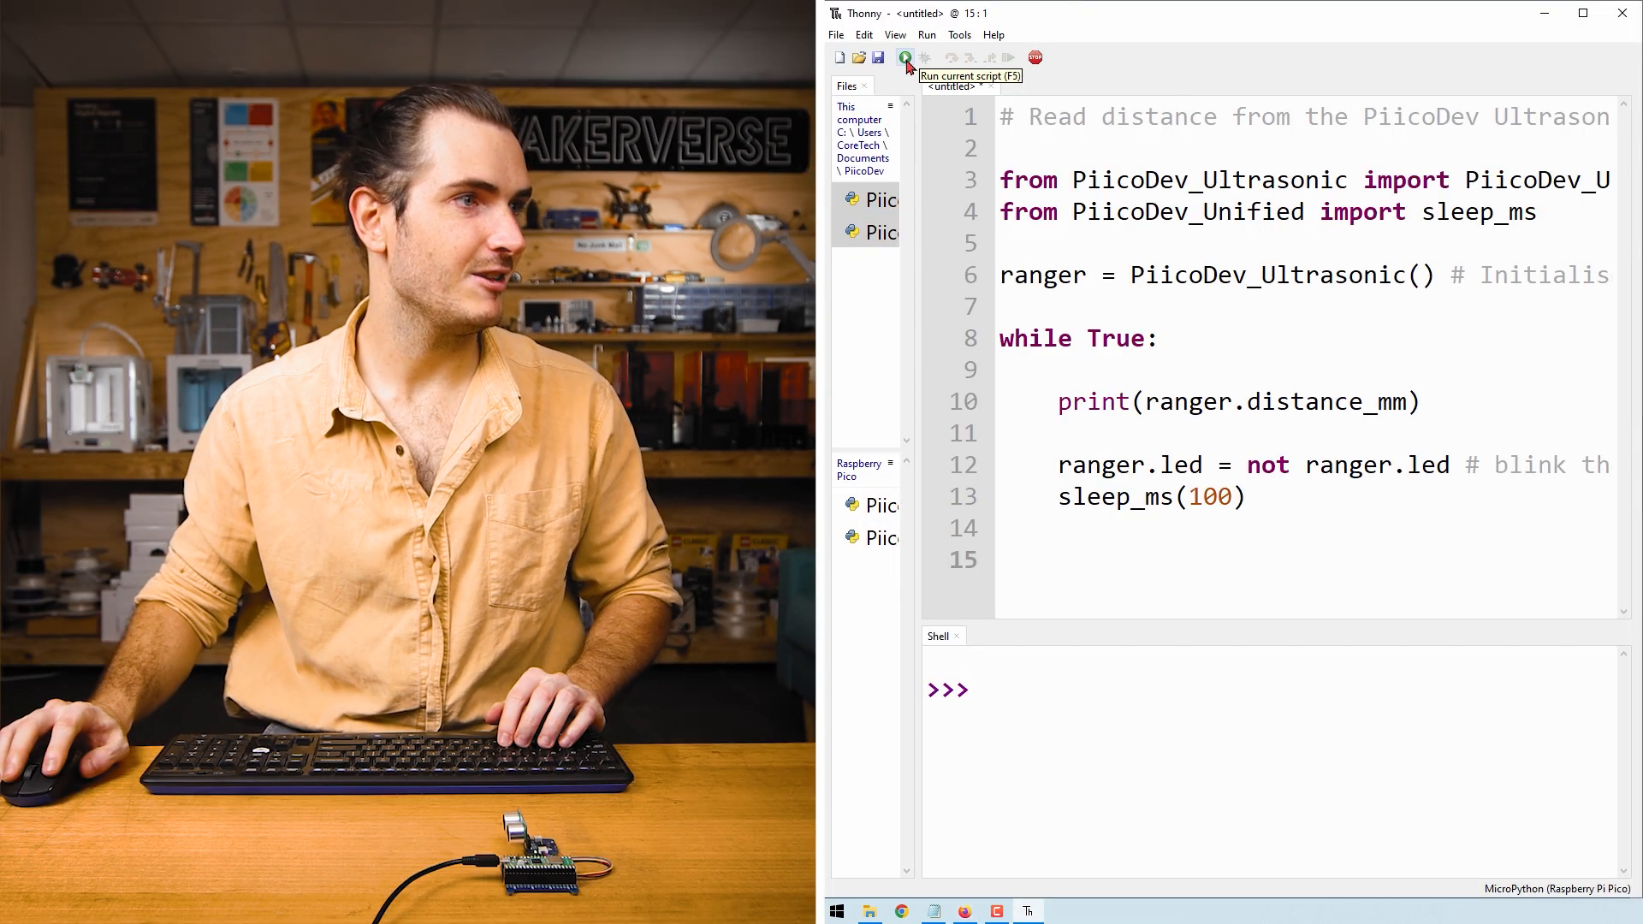
# Run the pasted example, saving it to the Raspberry Pi Pico as main.py
pyautogui.click(906, 57)
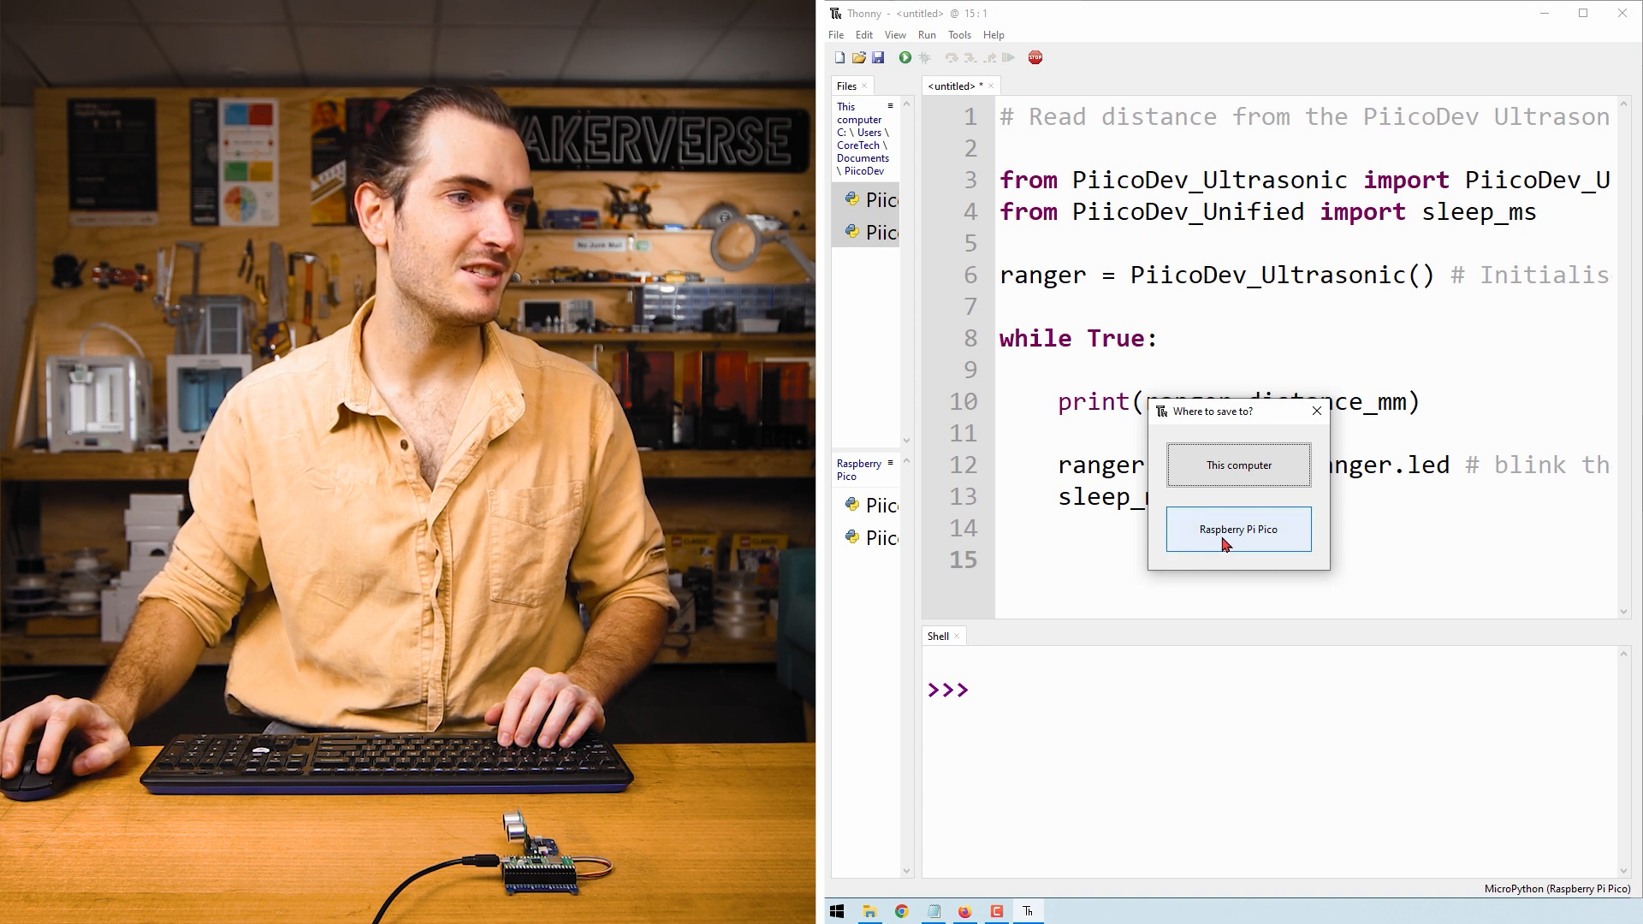
pyautogui.click(1238, 529)
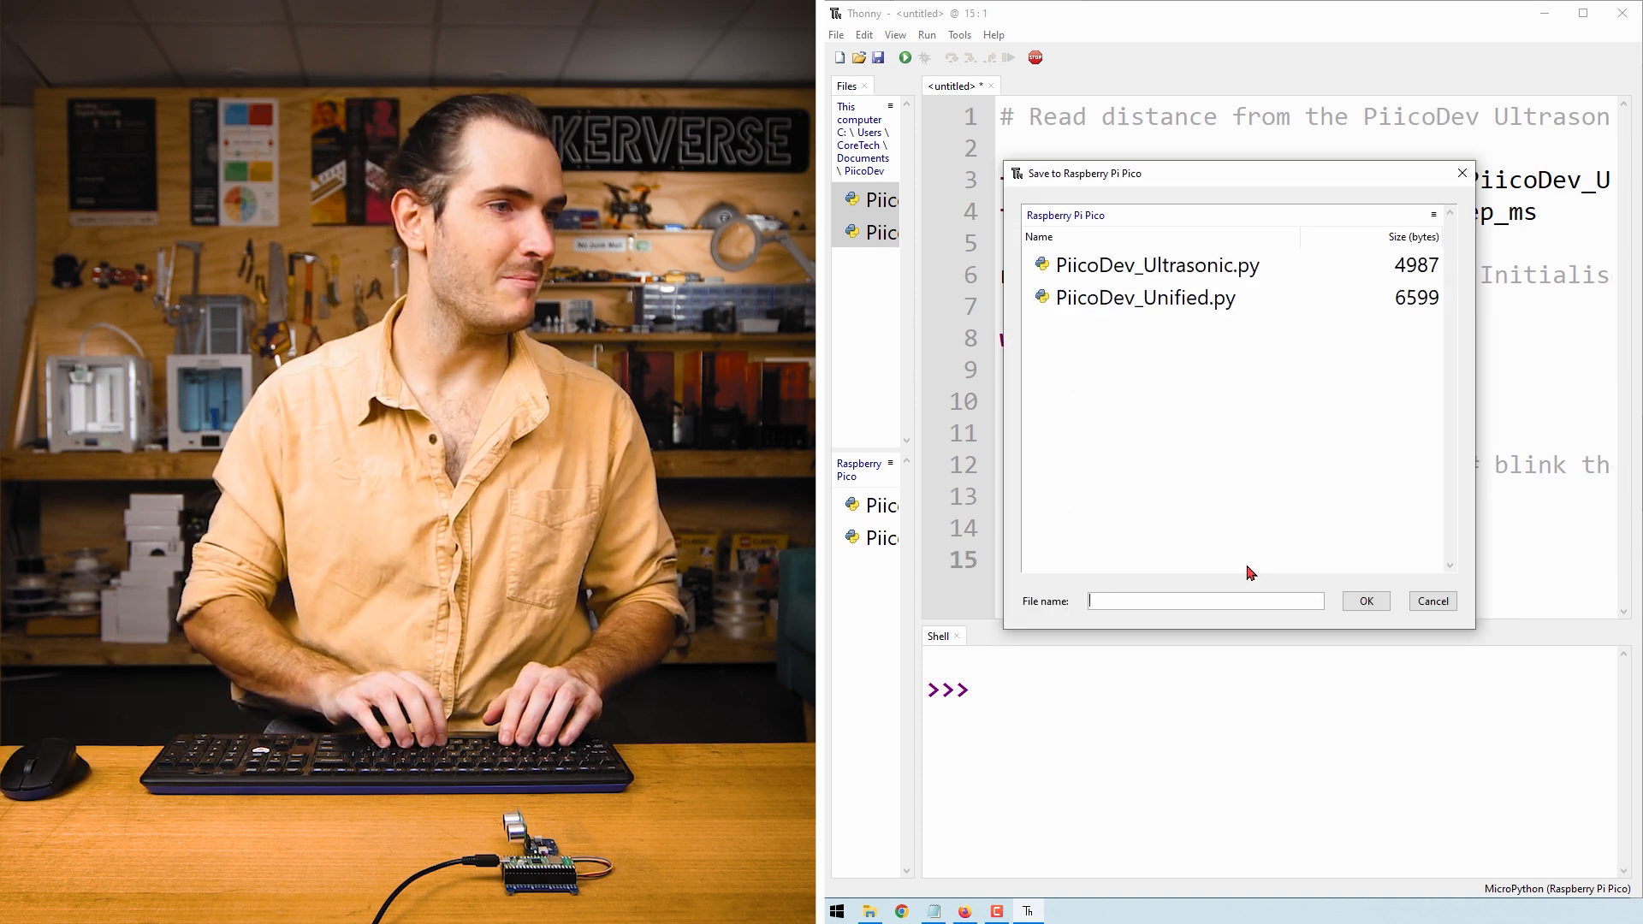
pyautogui.write('main.py')
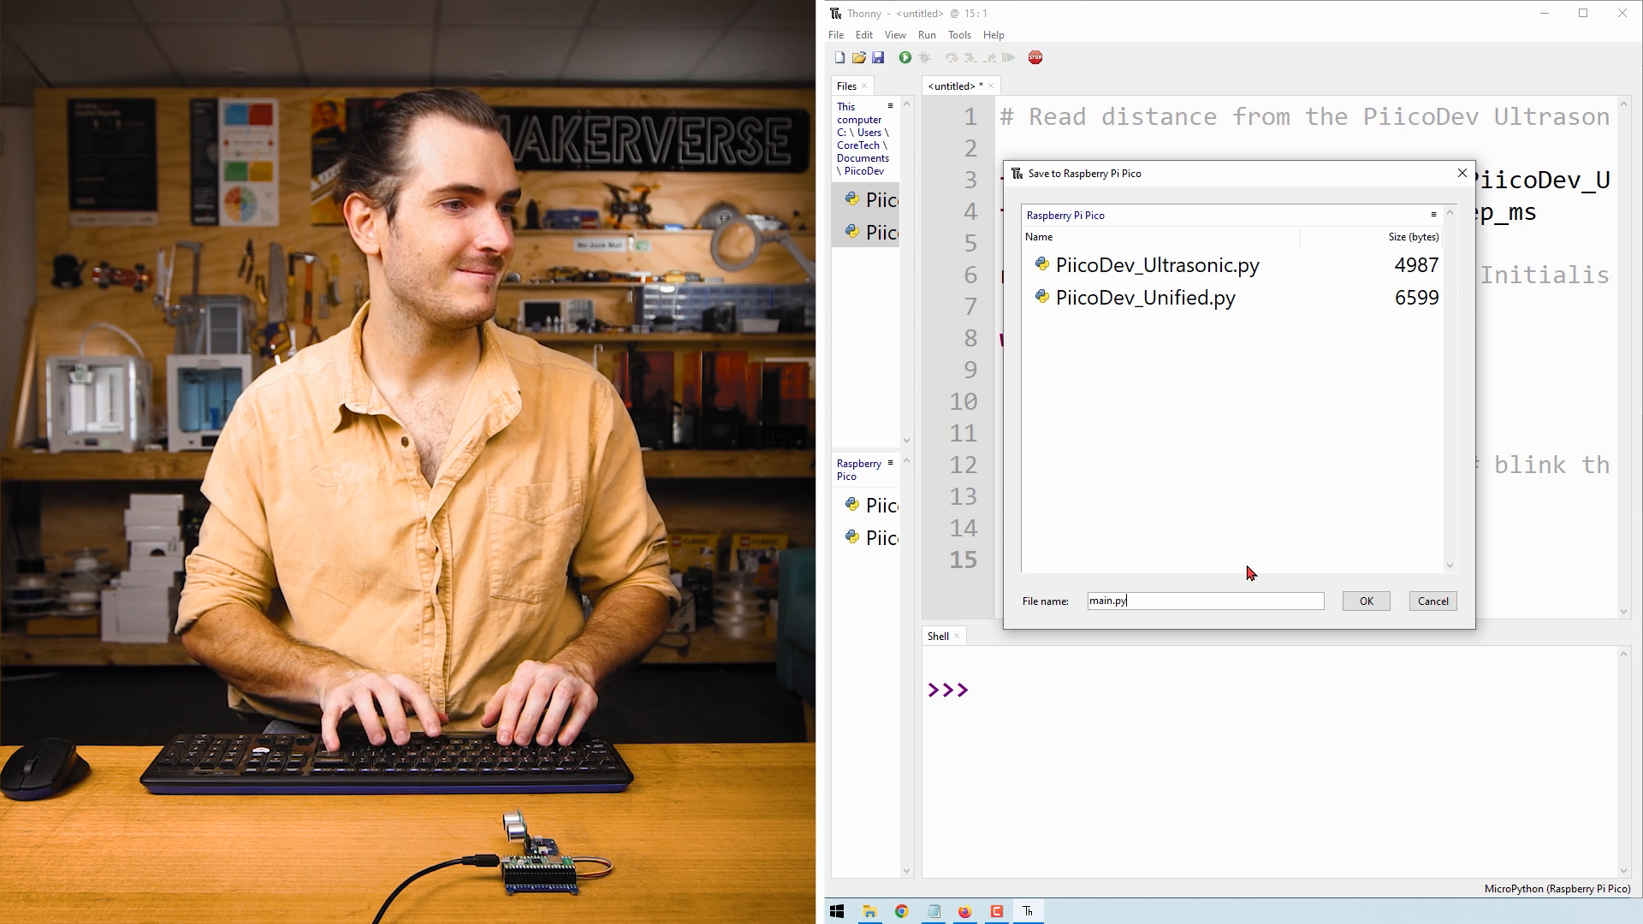
pyautogui.click(1366, 601)
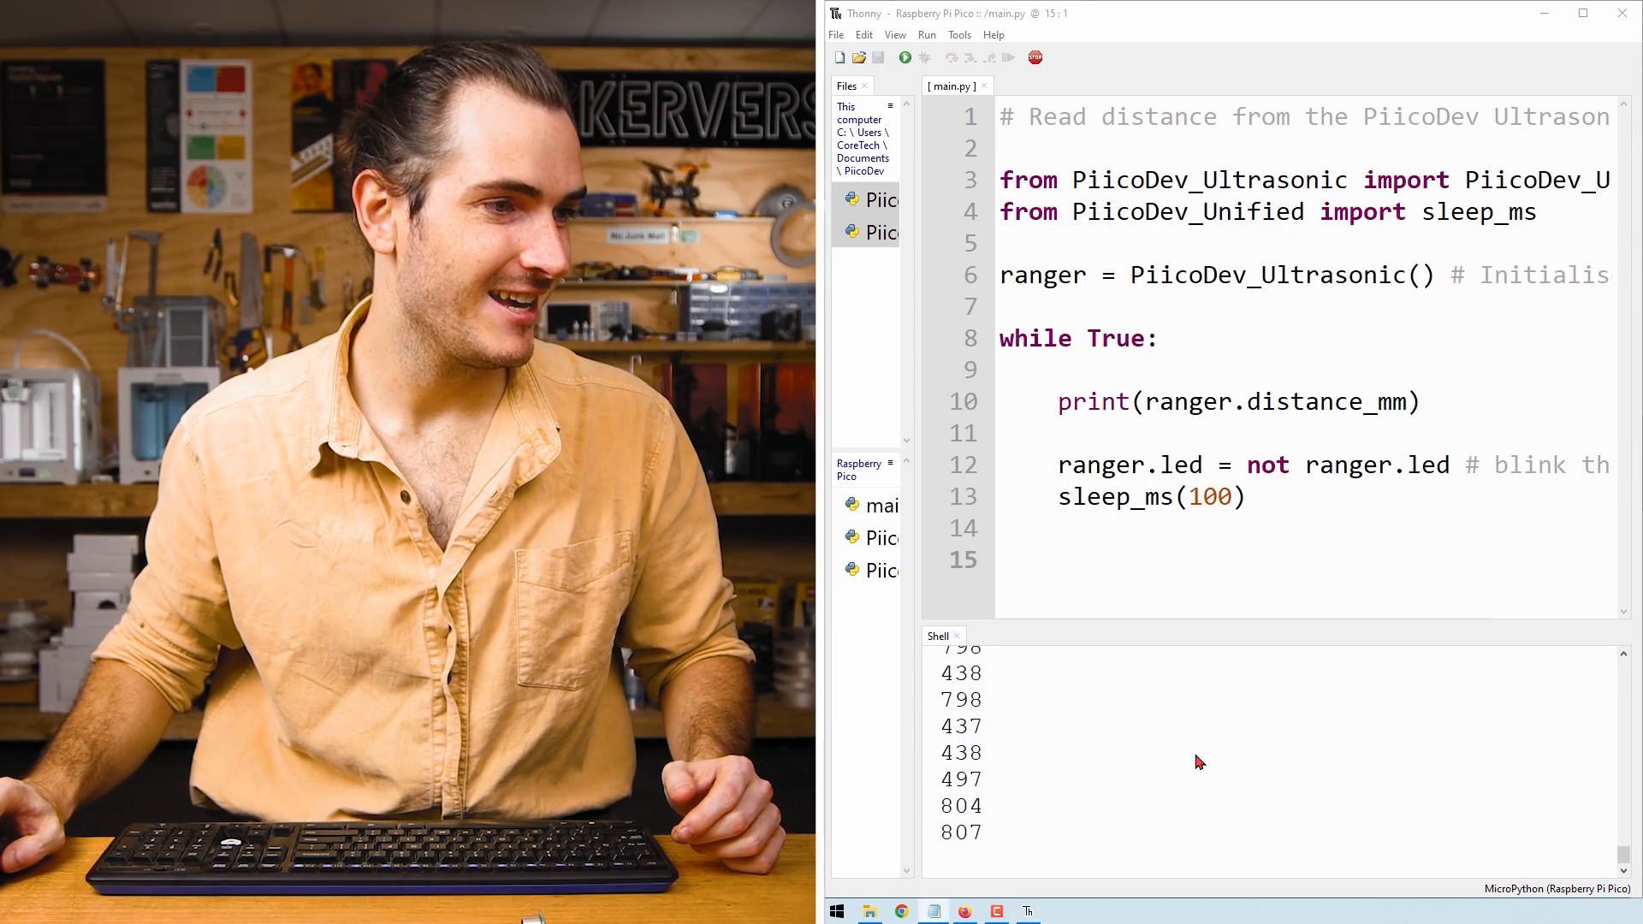
pyautogui.click(1243, 838)
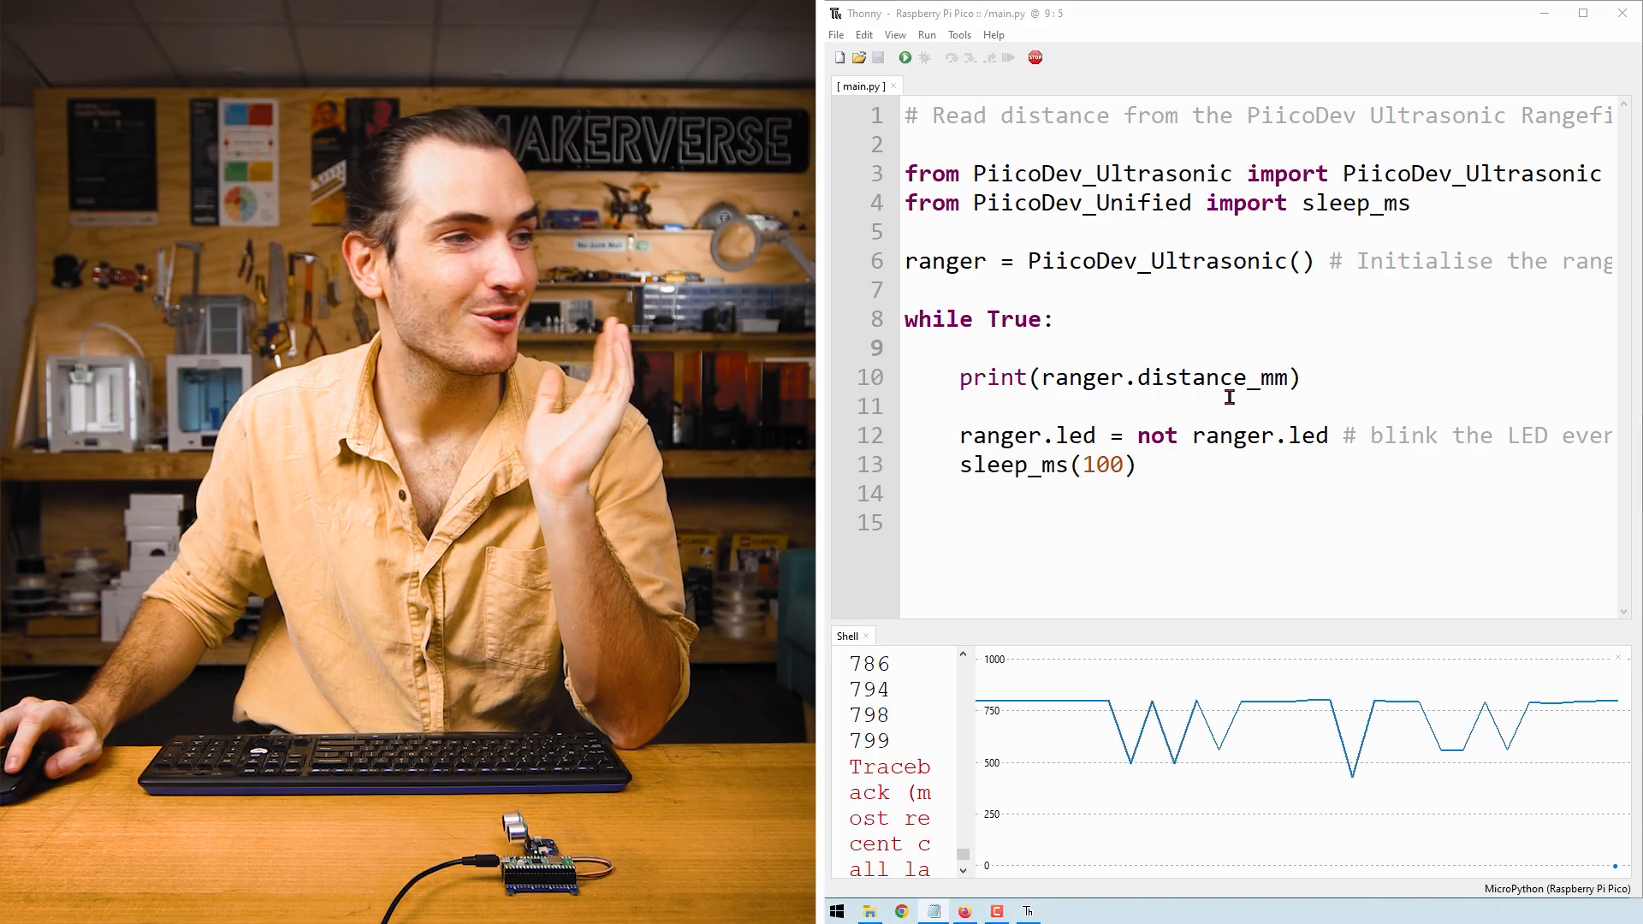
# Select the 'mm' suffix of distance_mm in the line 10 print statement
pyautogui.doubleClick(1086, 174)
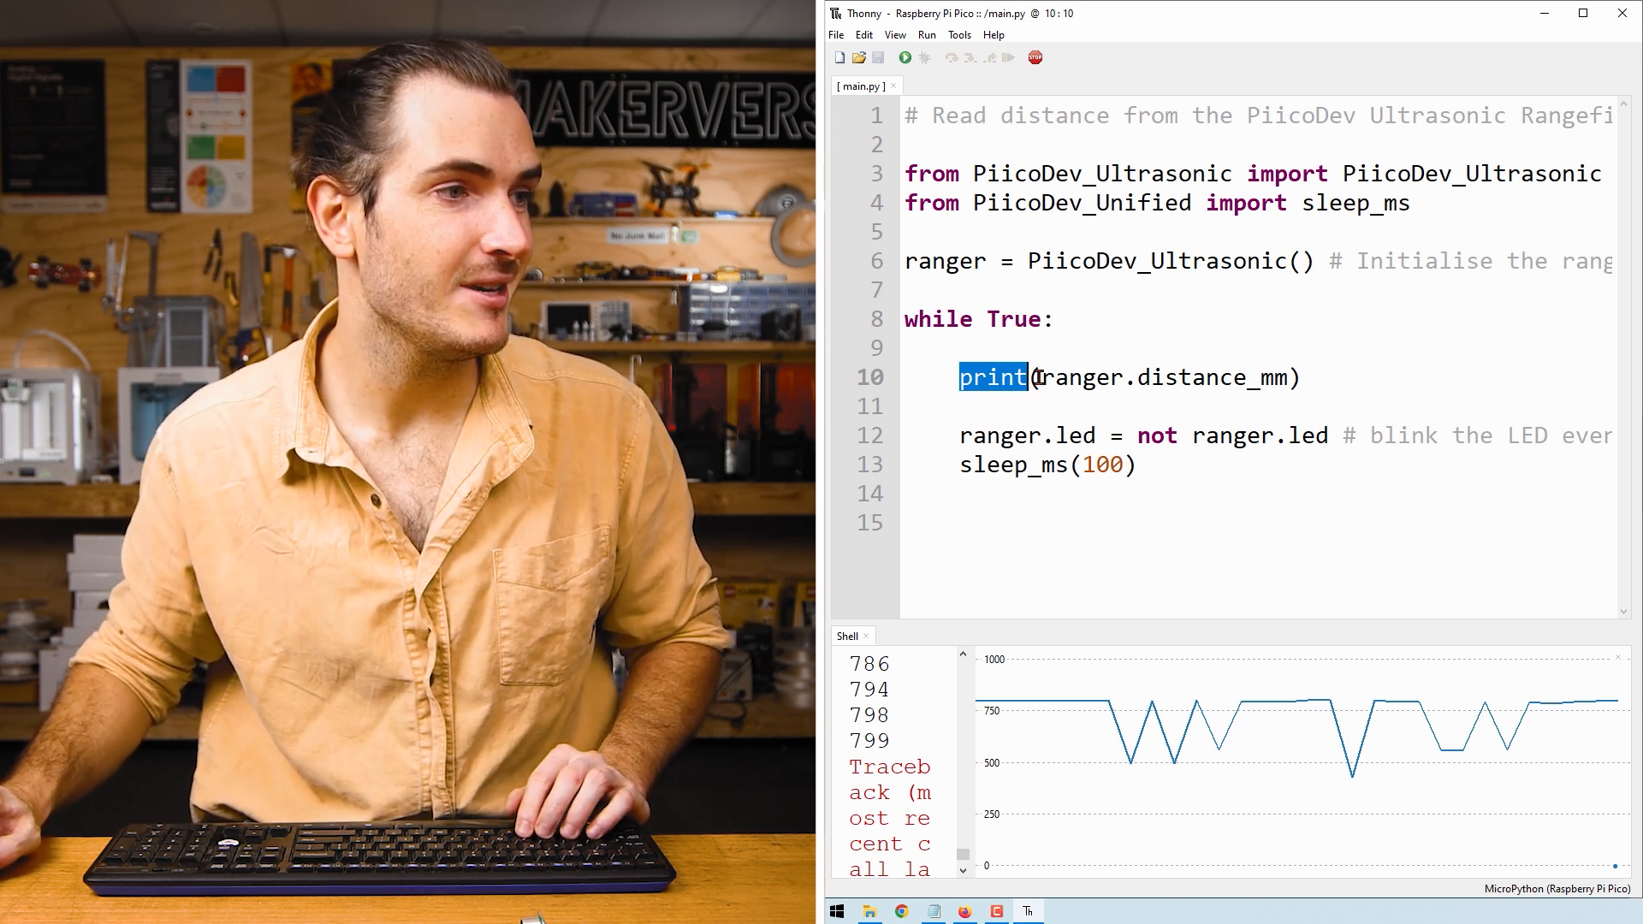
pyautogui.moveTo(1037, 377); pyautogui.dragTo(1289, 377)
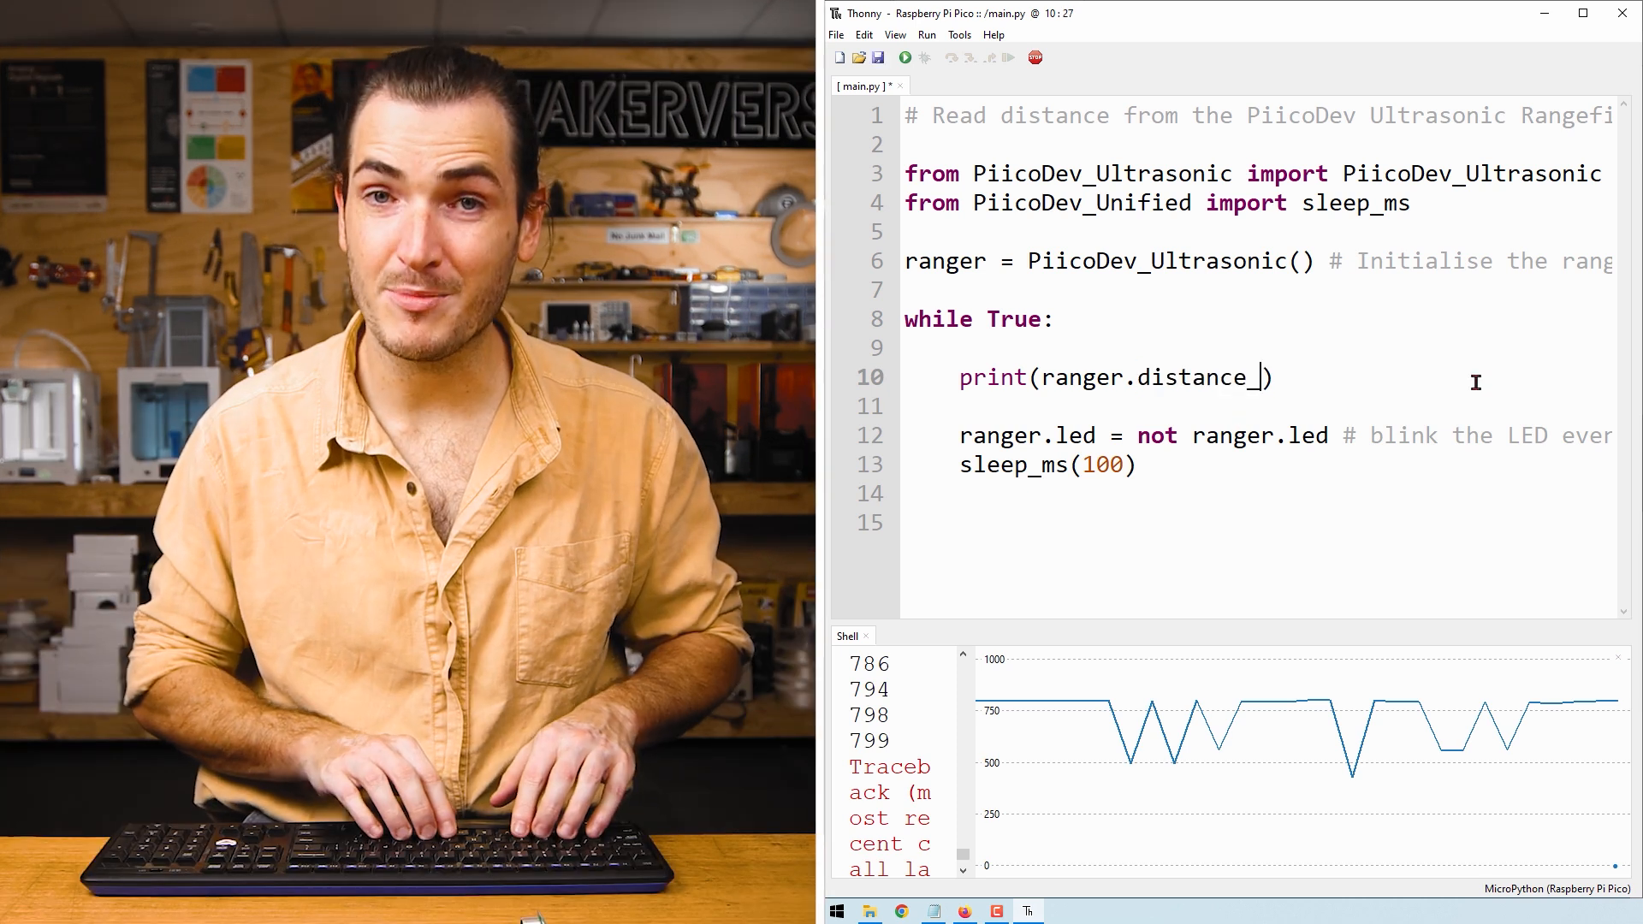
pyautogui.write('inch')
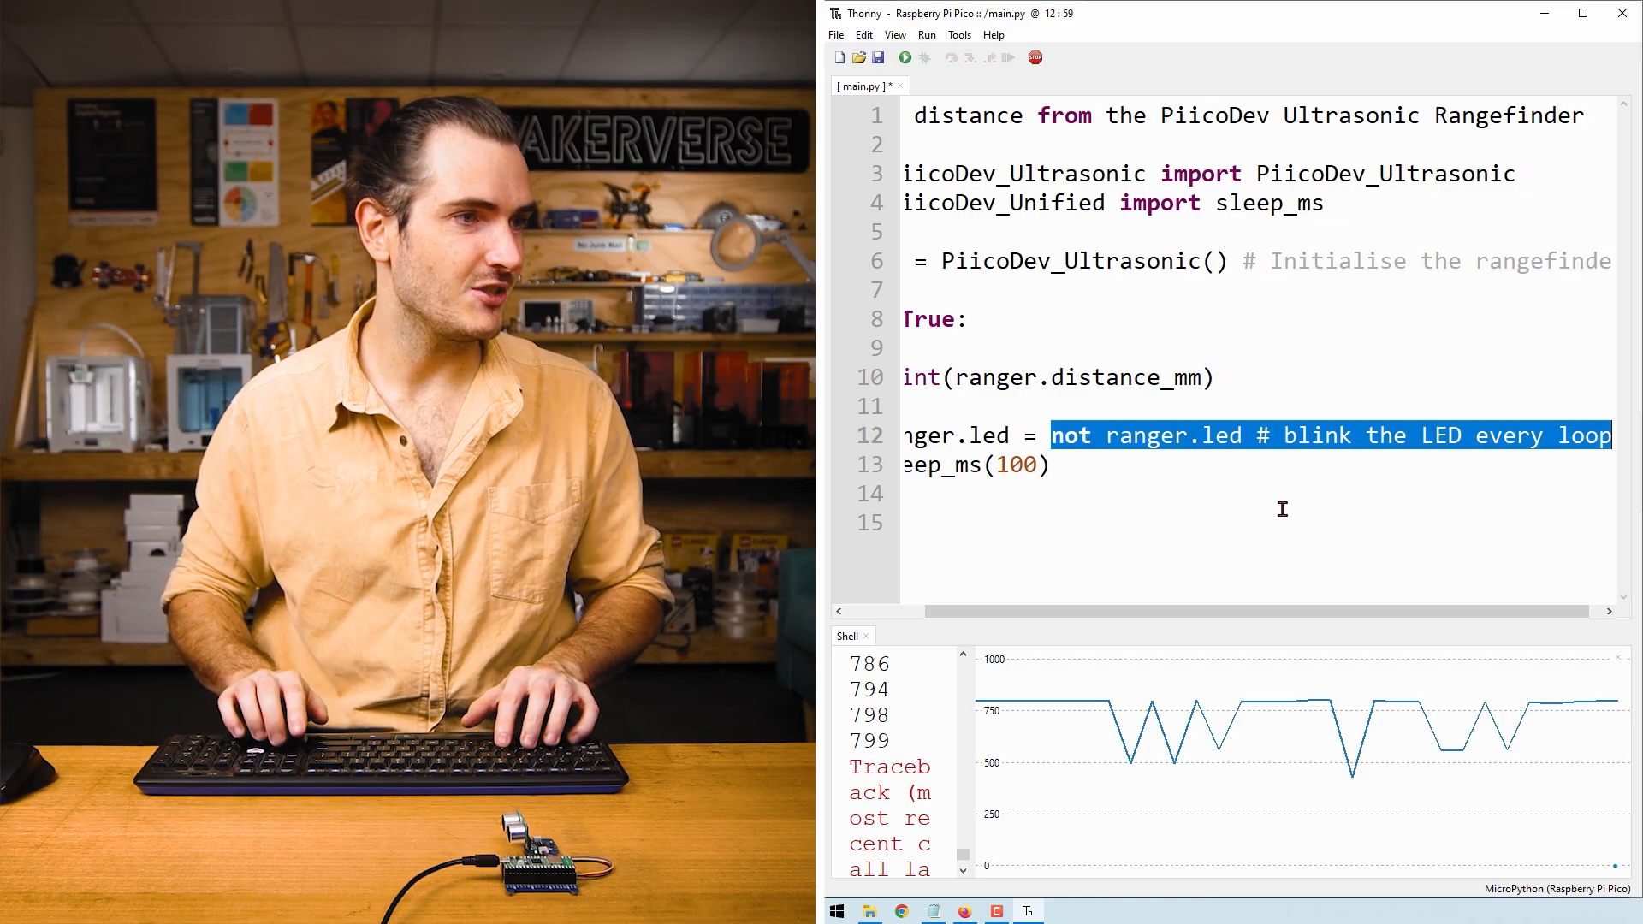
# Replace the LED blink logic with 'ranger.distance_mm <' on line 12
pyautogui.press('Delete')
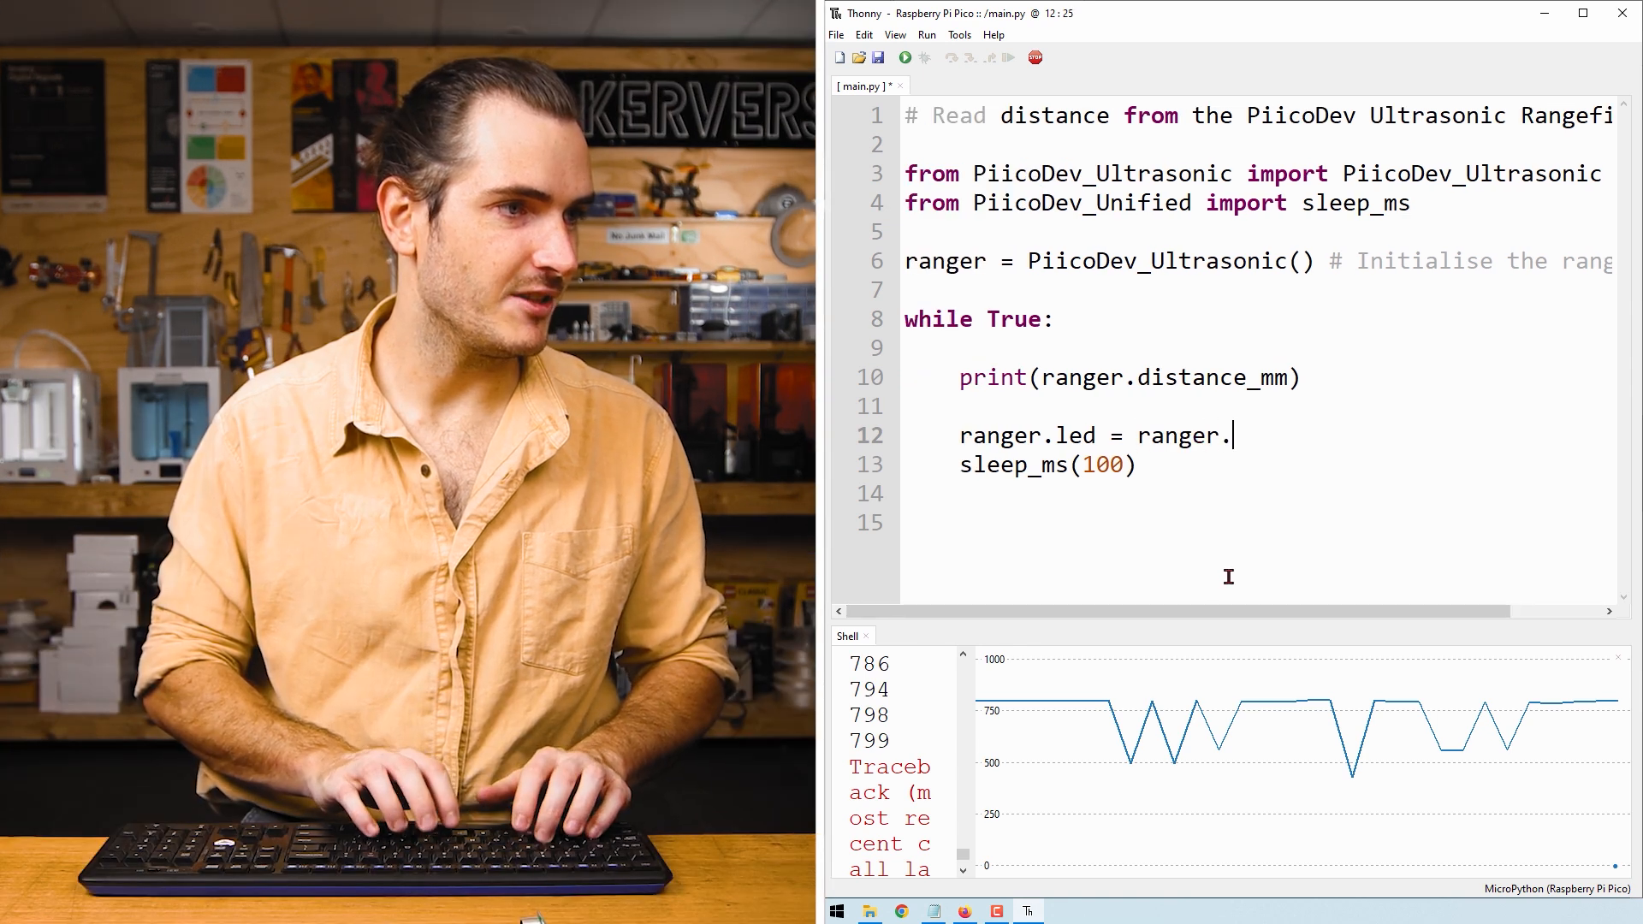
pyautogui.write('distance_mm')
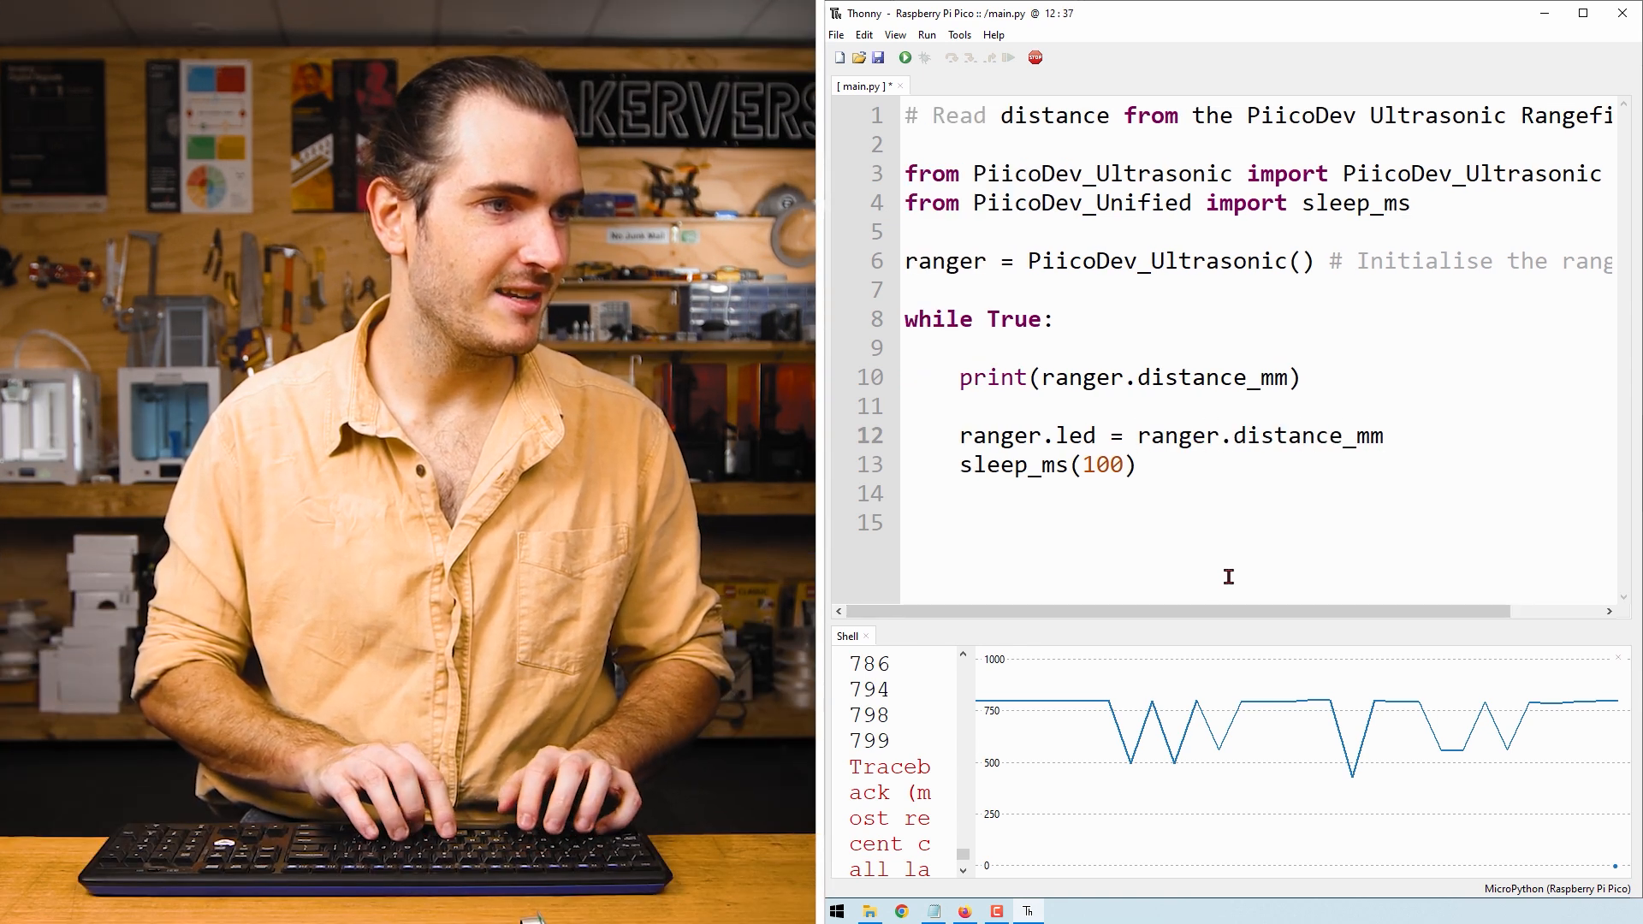
pyautogui.write('<')
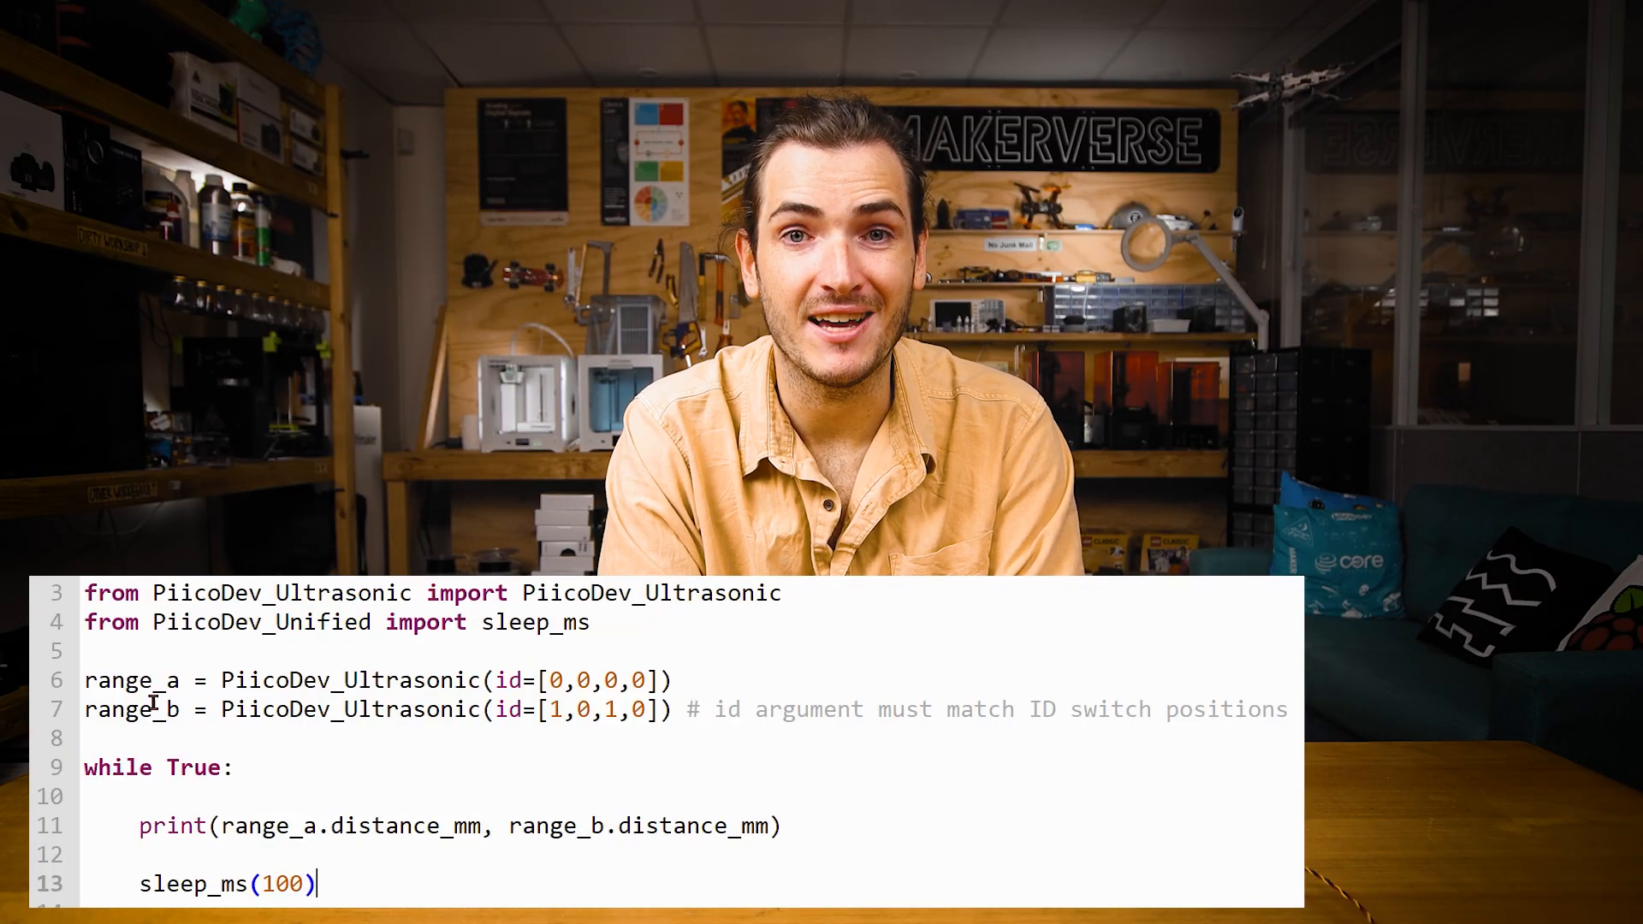
pyautogui.doubleClick(131, 680)
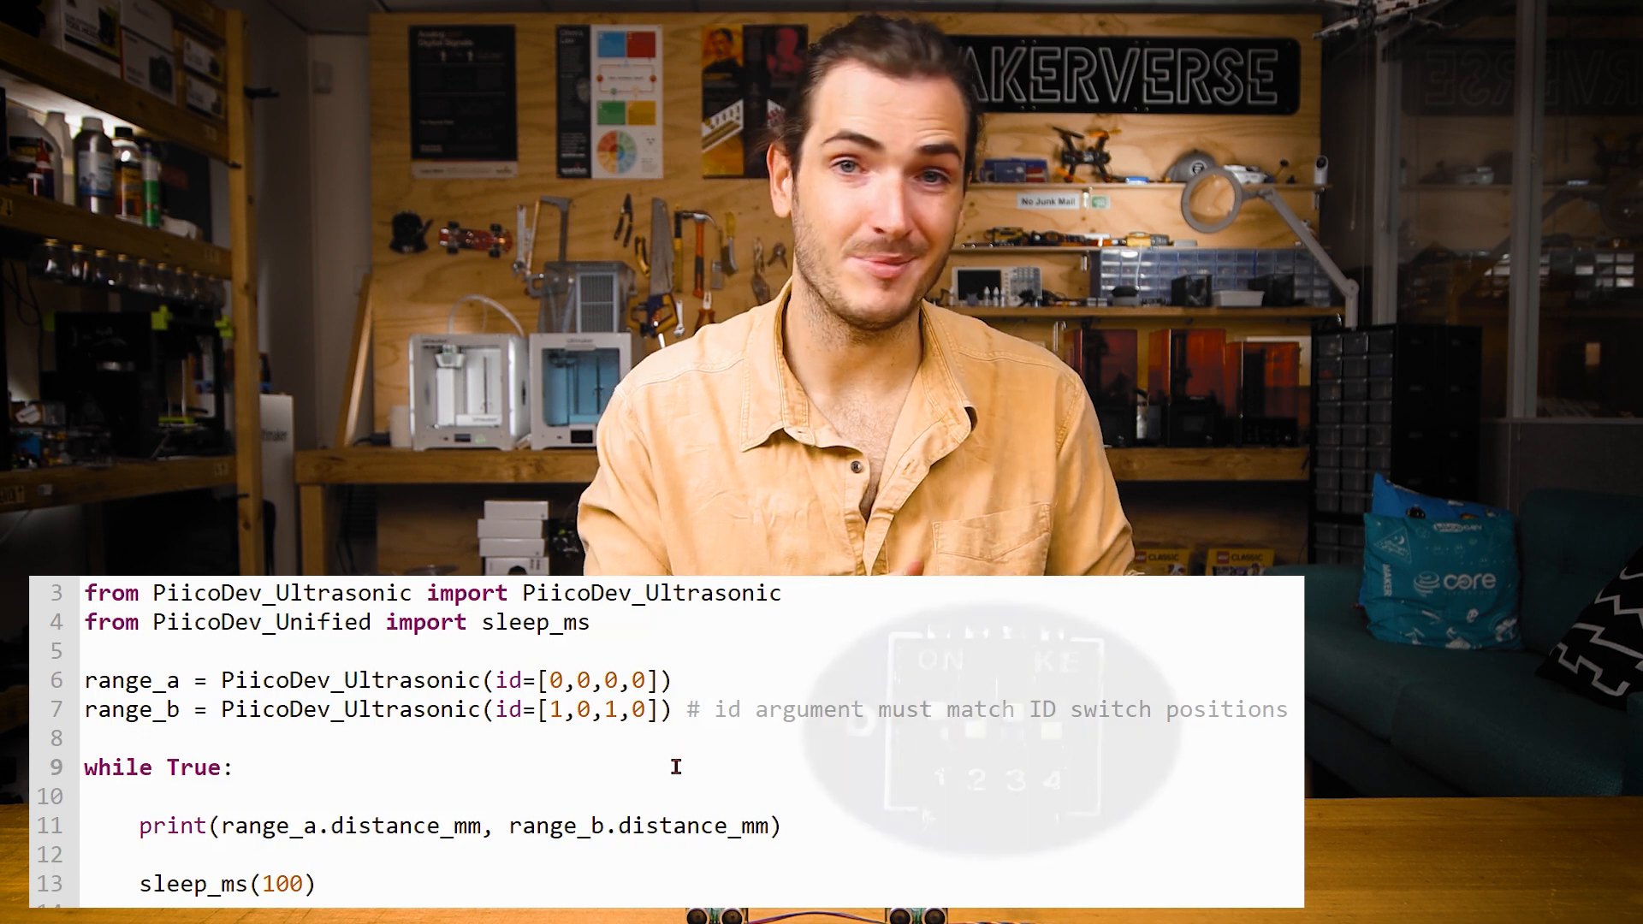
pyautogui.doubleClick(248, 826)
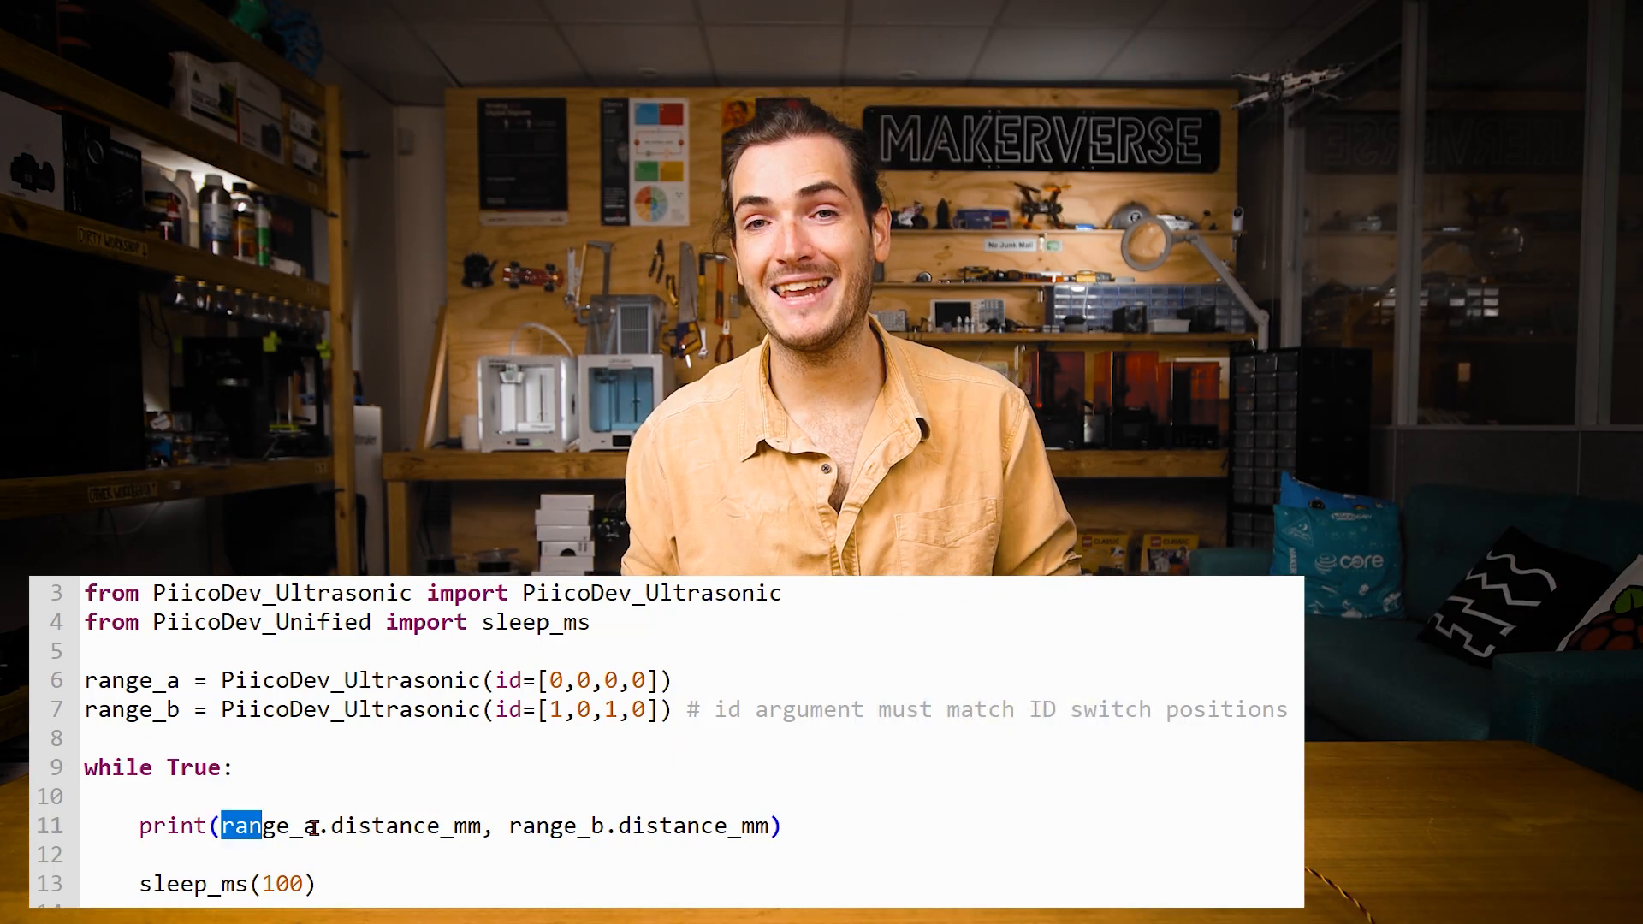
pyautogui.moveTo(217, 826); pyautogui.dragTo(765, 825)
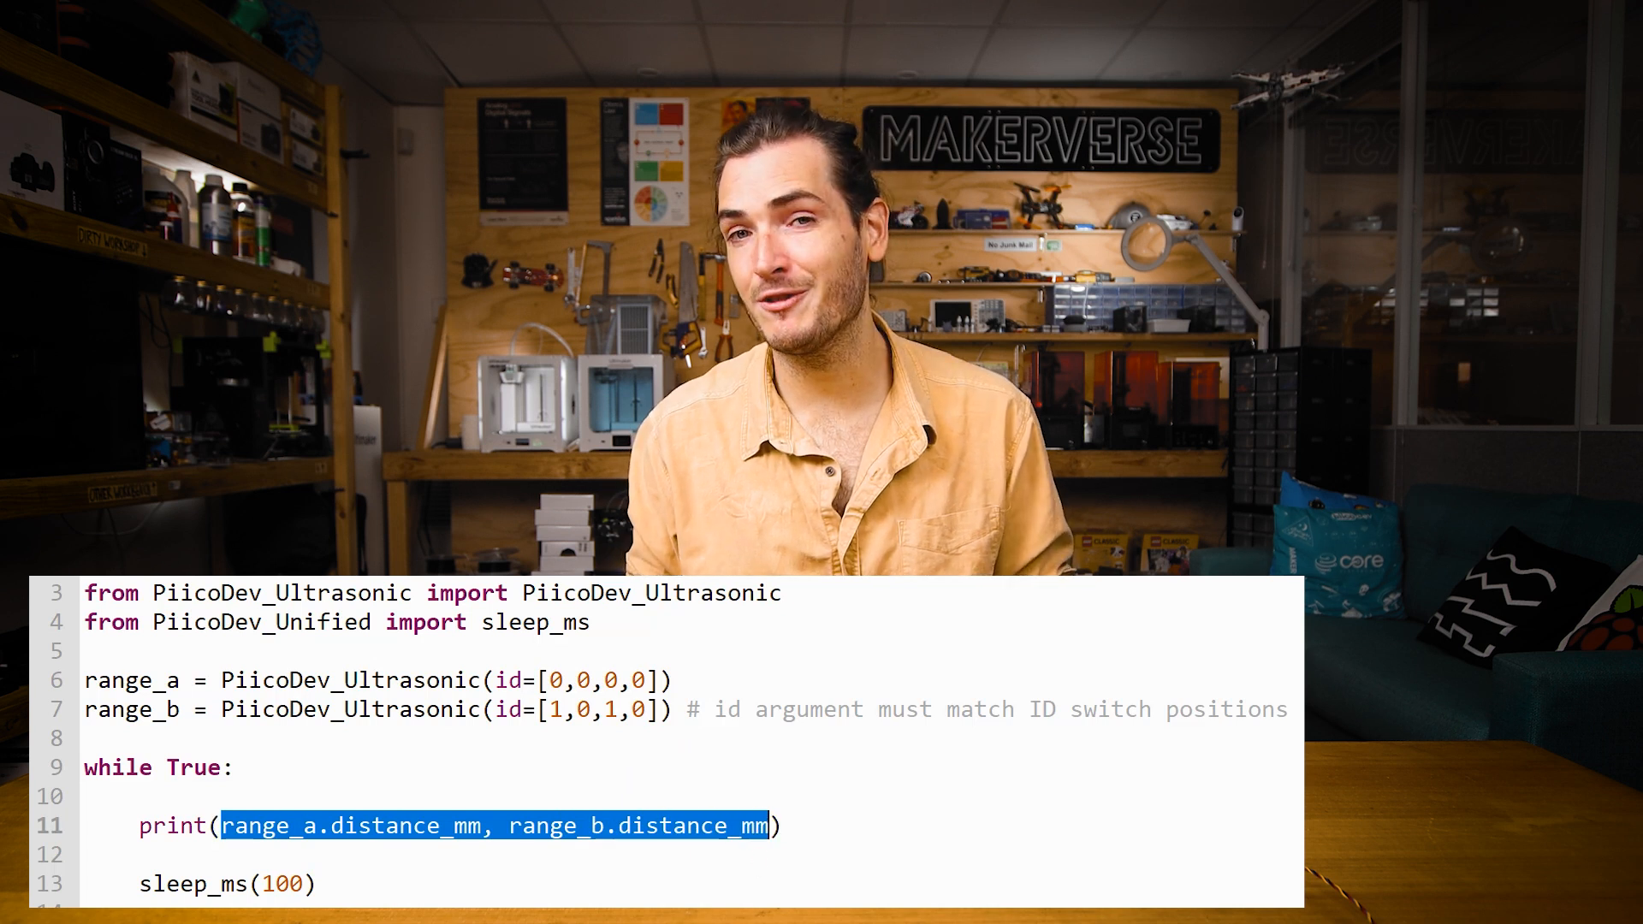